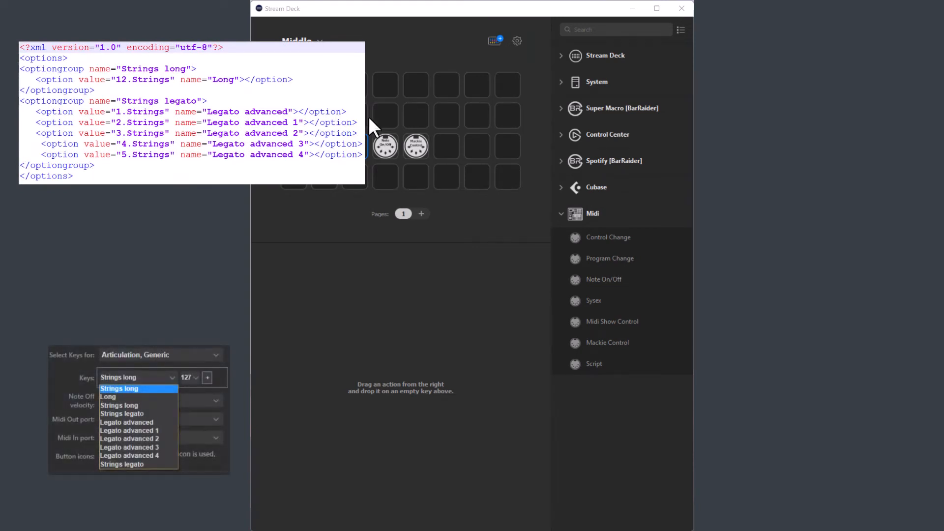
- Show the Note On/Off key's settings and assign Long as its articulation
click(384, 145)
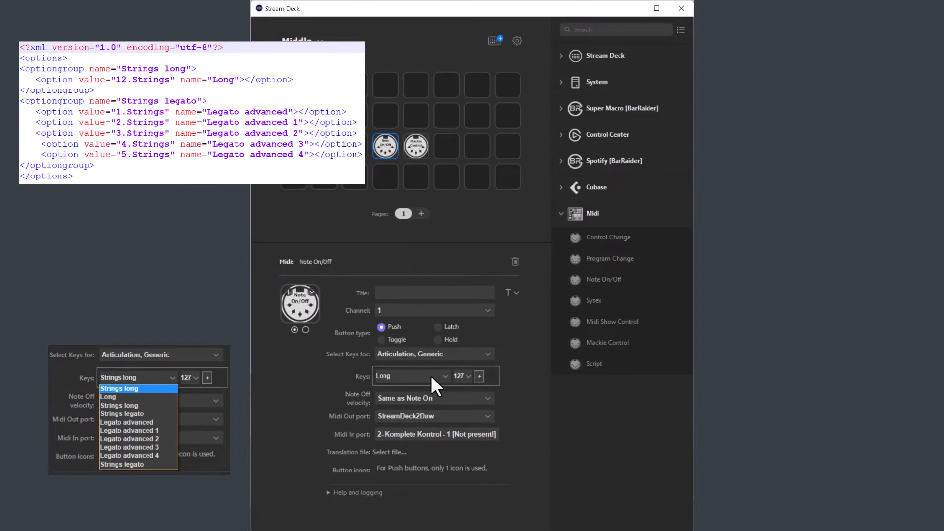
click(411, 375)
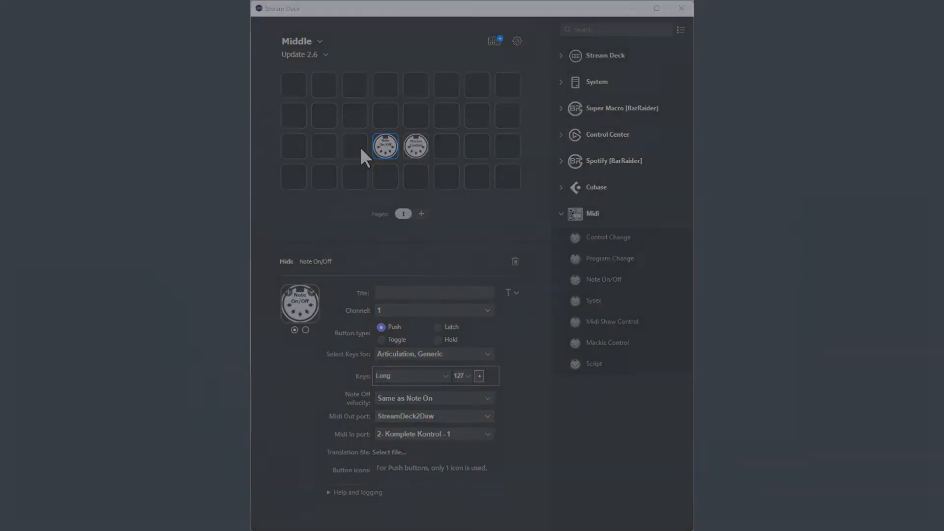
- Show the Mackie Control key's settings with its Selected channel Solo function
click(415, 145)
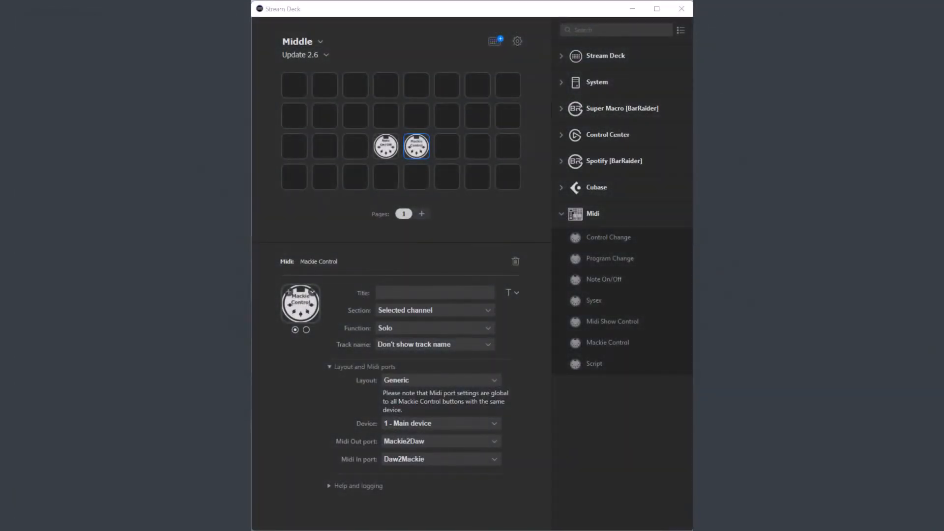
click(439, 422)
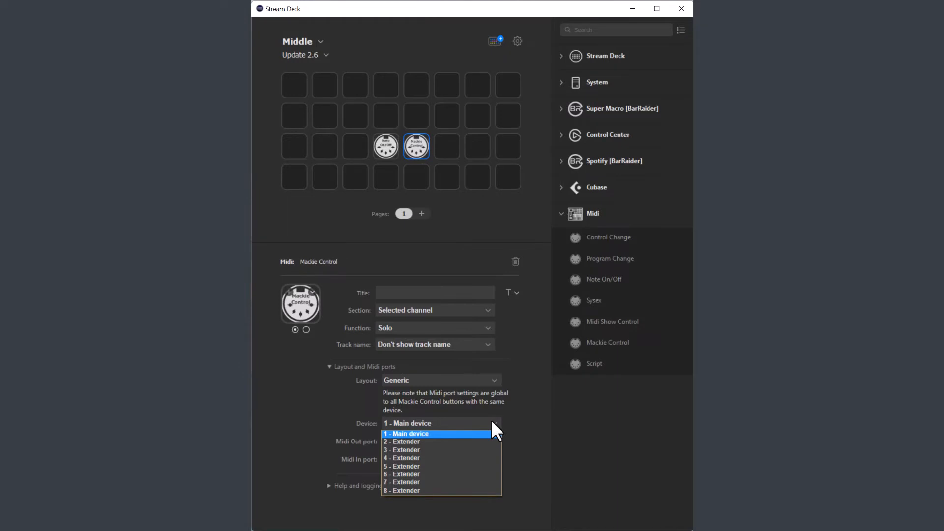
mouse_move(530, 428)
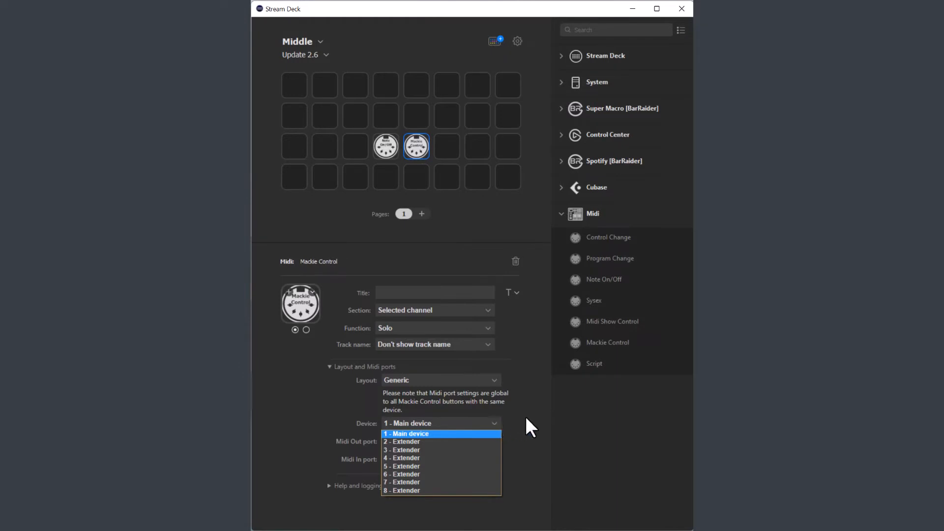
click(406, 434)
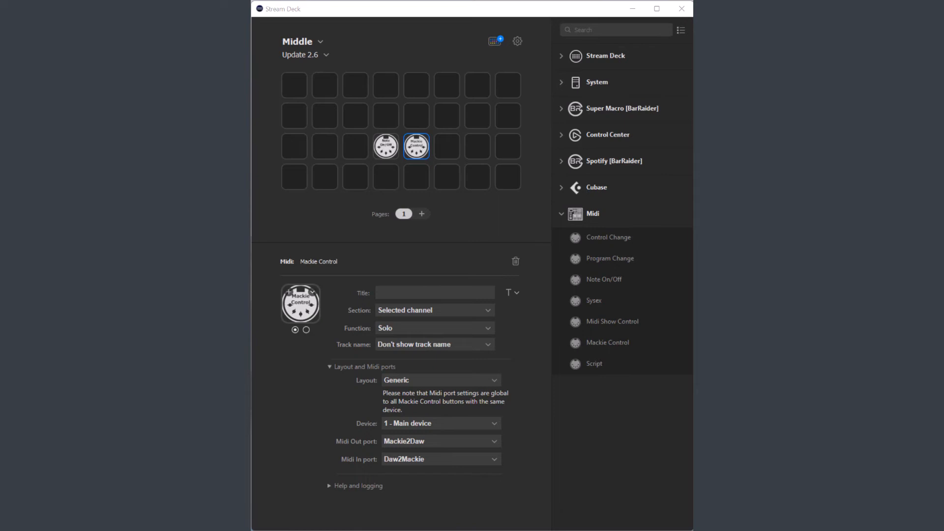
- Set the key's Device to 2 - Extender, giving ports Mackie2Daw2 out and Daw2Mackie2 in
click(439, 423)
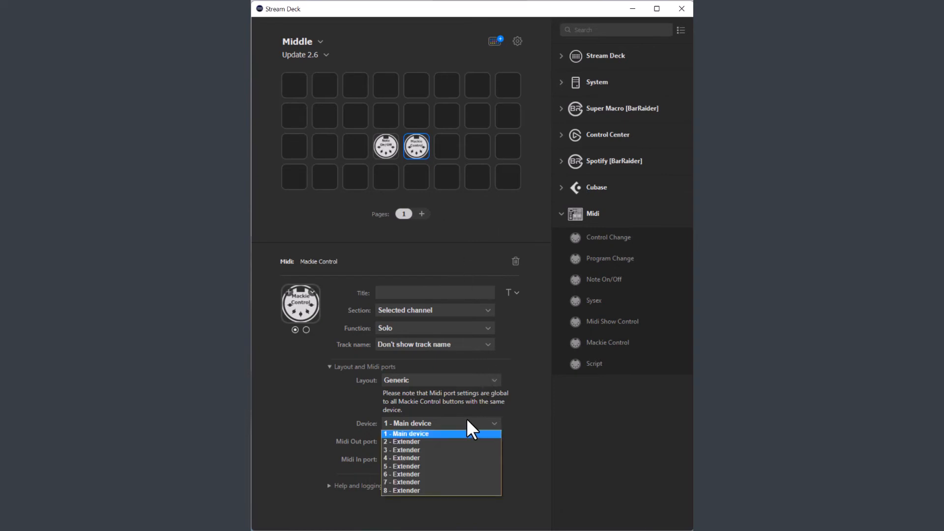
click(401, 441)
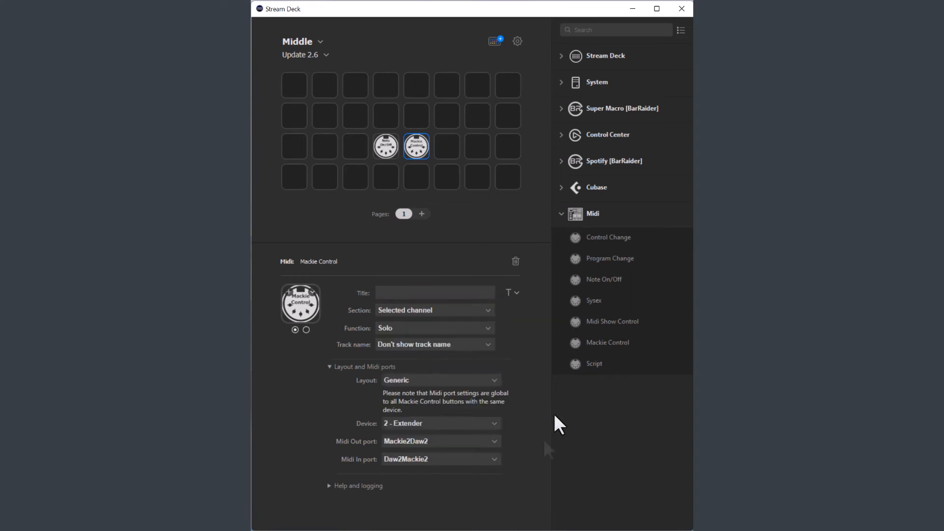
mouse_move(548, 448)
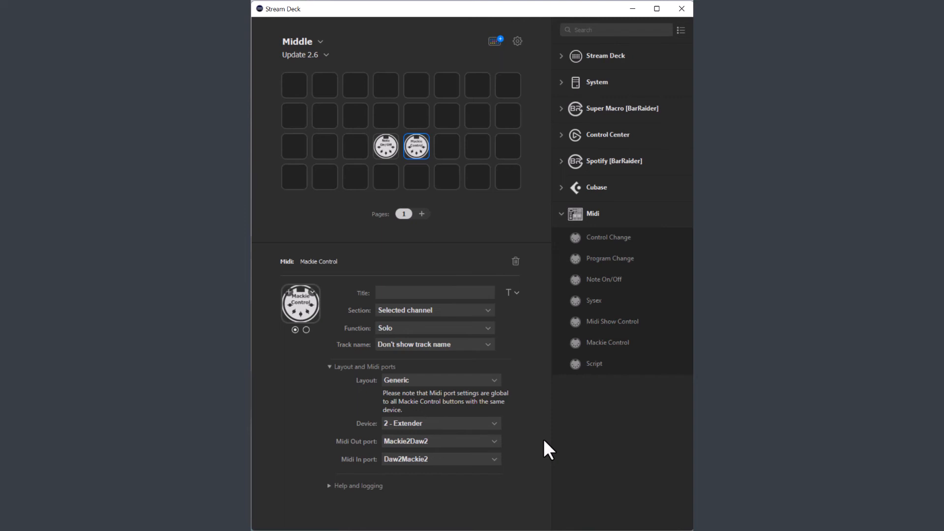
click(441, 423)
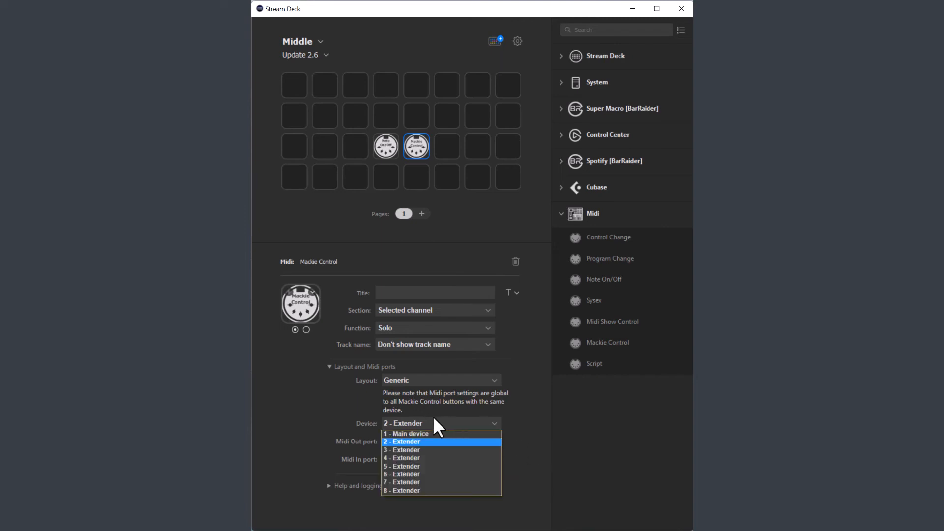
- Return the Device to 1 - Main device and review the available MIDI output ports
click(408, 434)
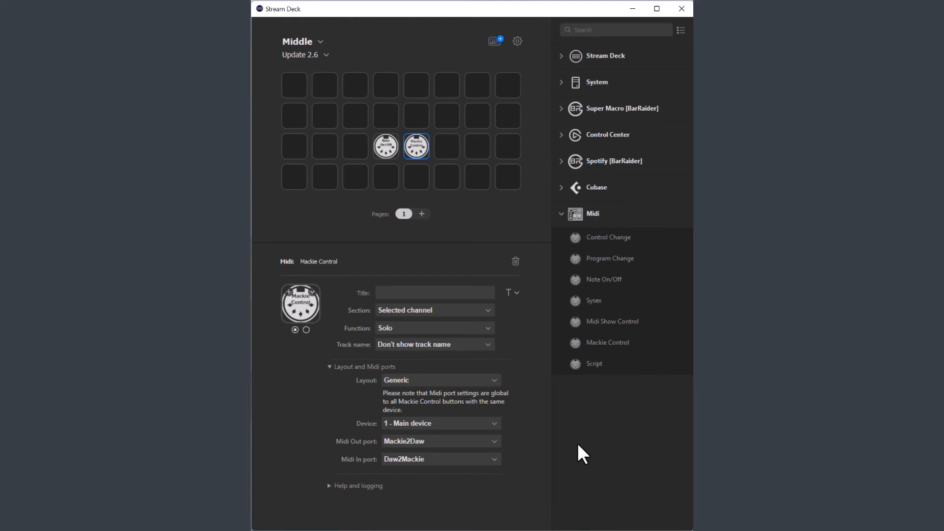
mouse_move(516, 455)
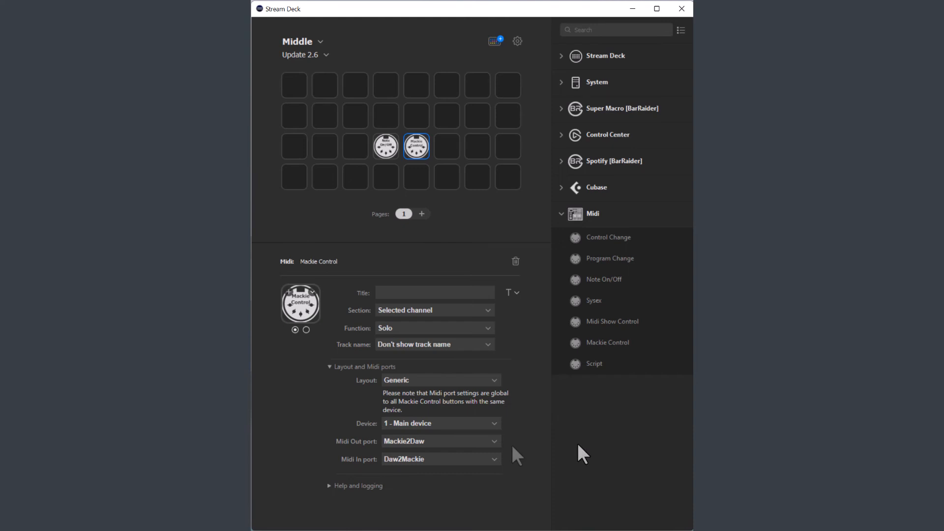
click(439, 441)
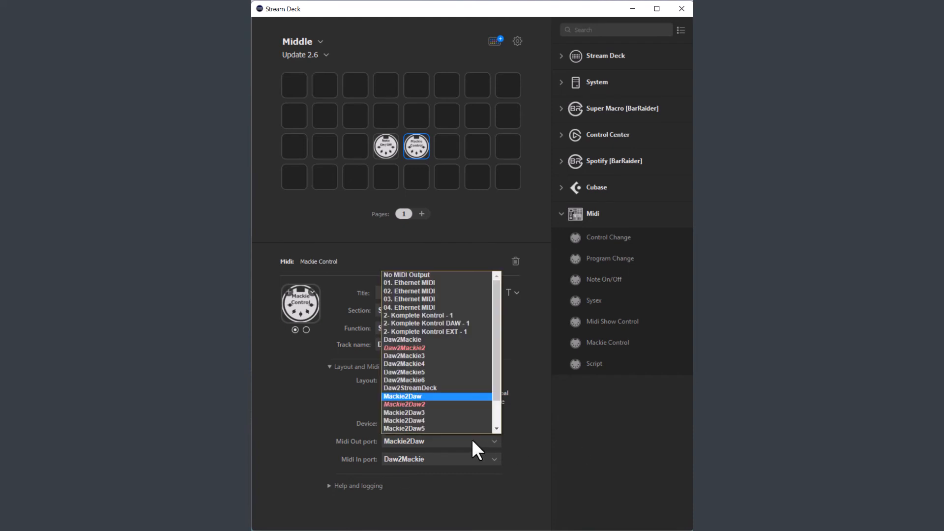